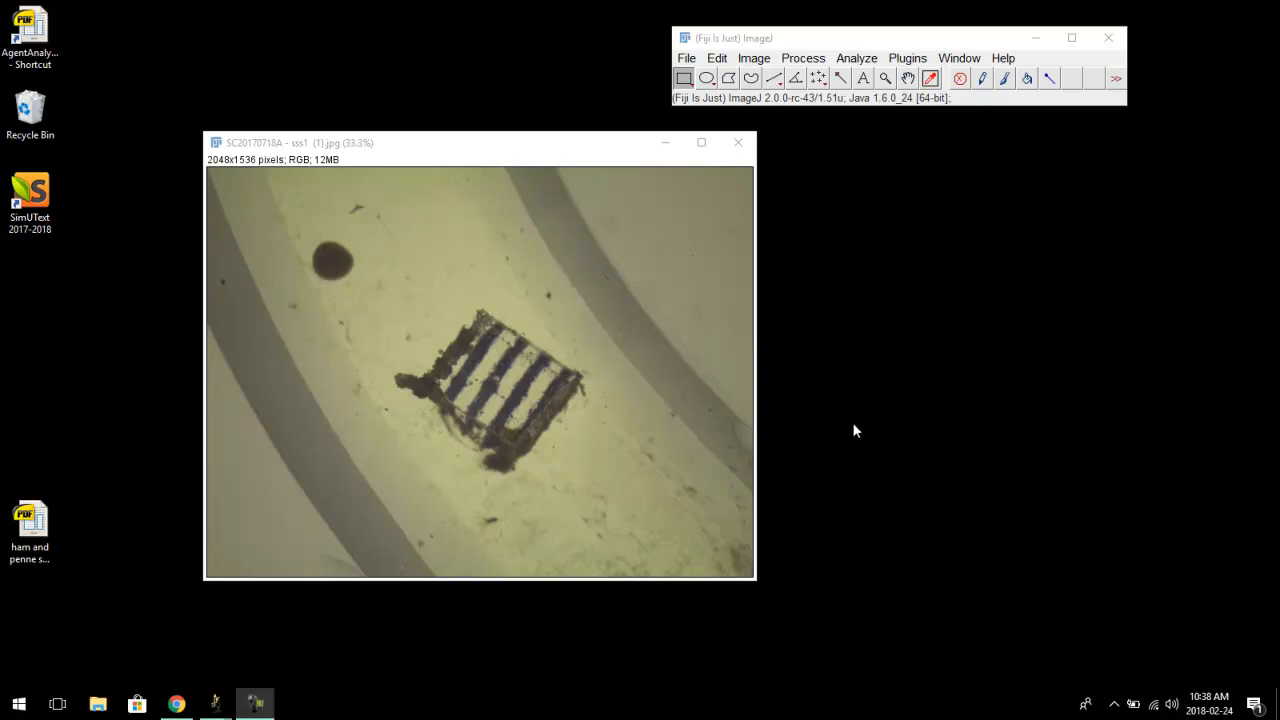
mouse_move(826, 356)
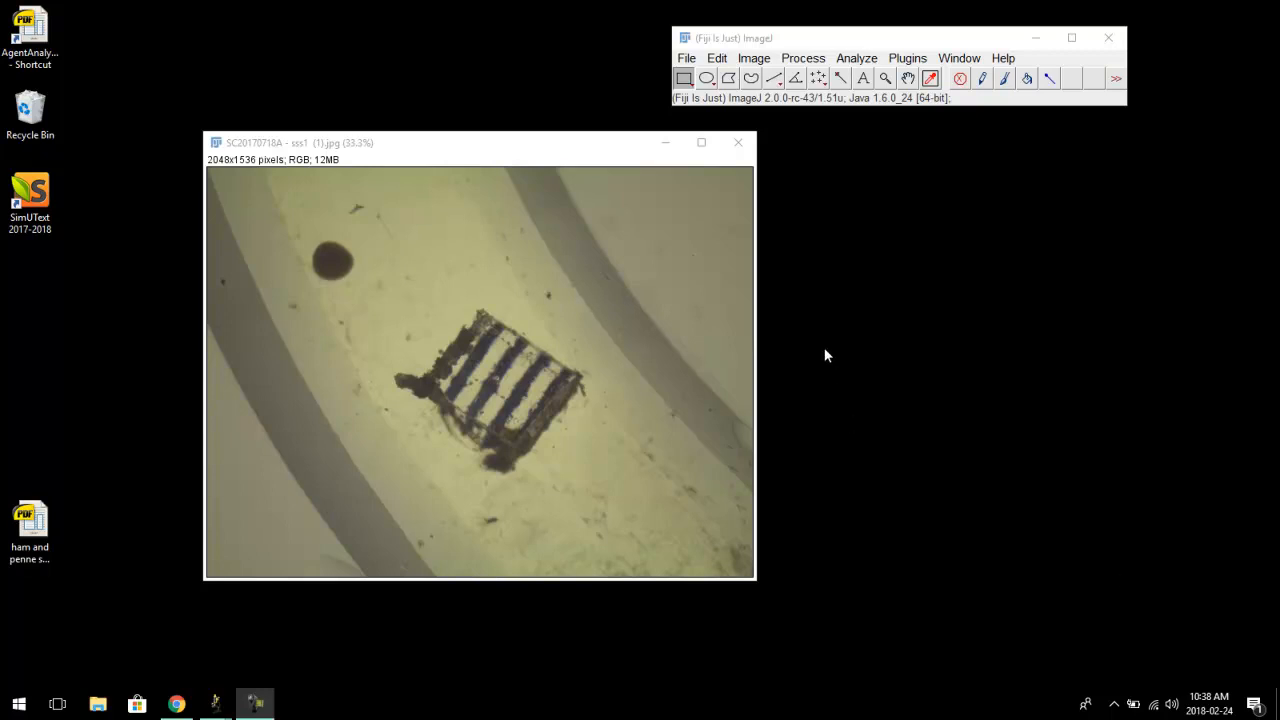
mouse_move(796, 280)
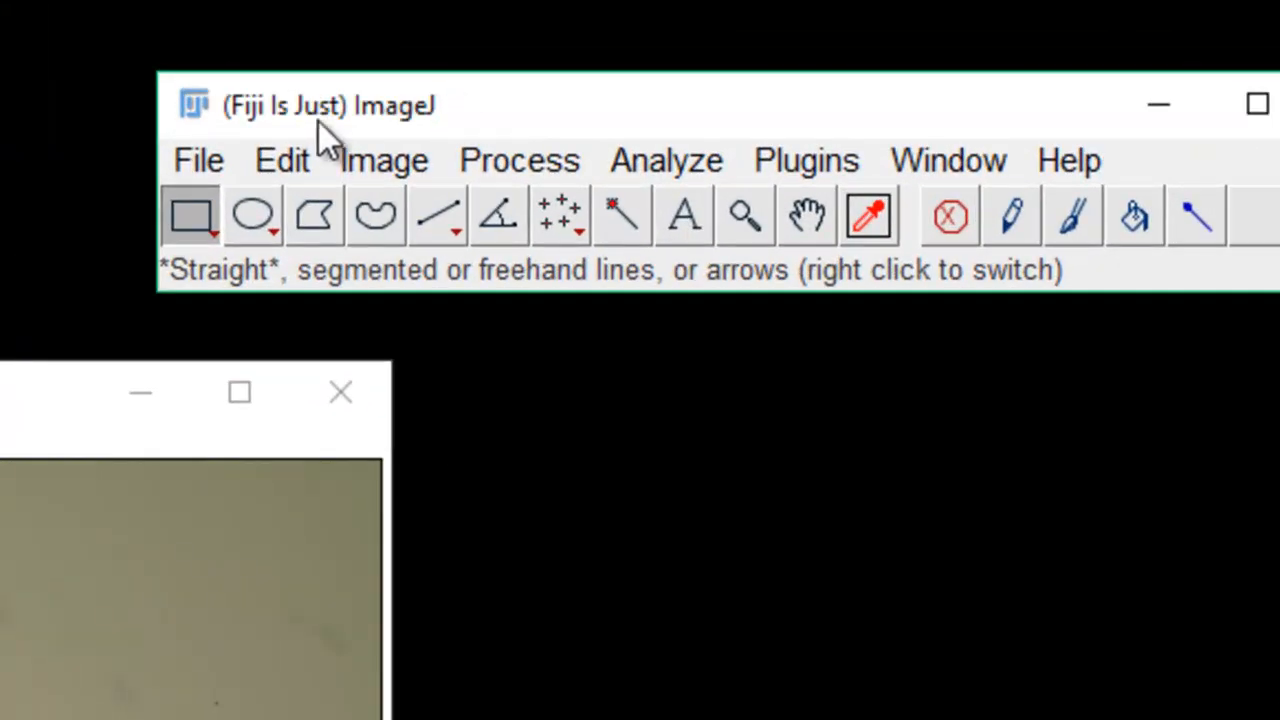
mouse_move(280, 130)
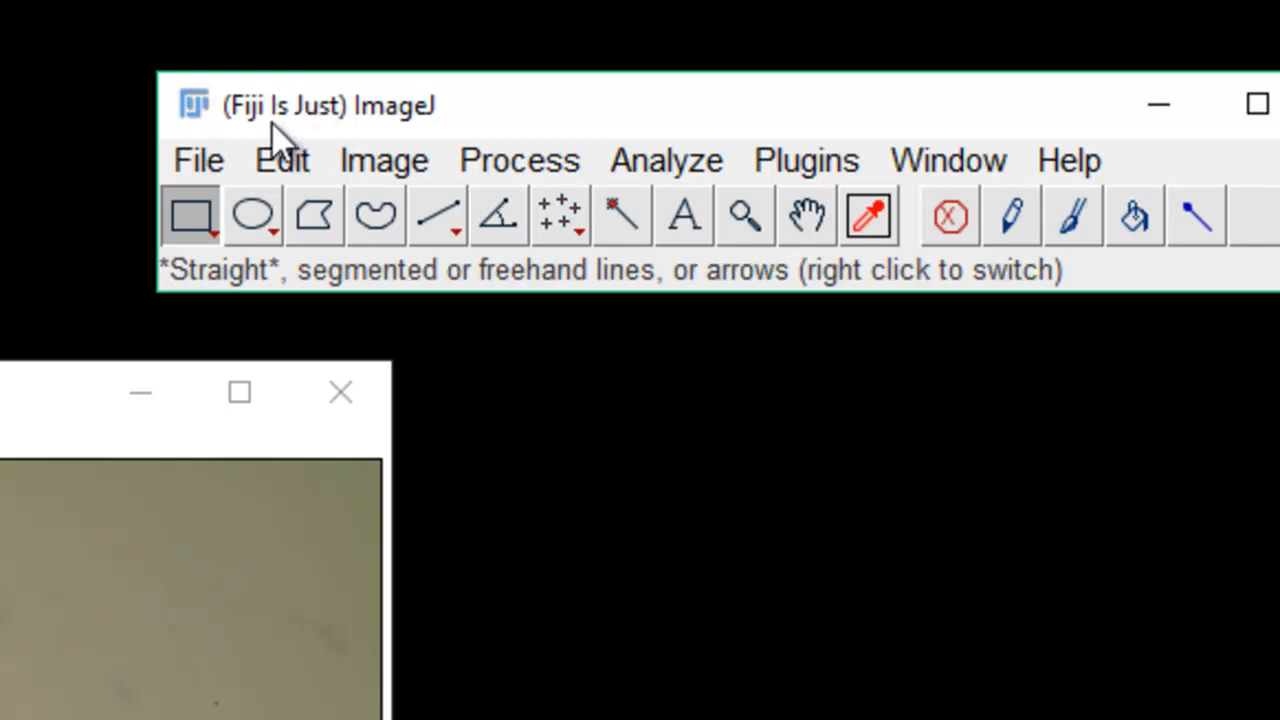
mouse_move(336, 120)
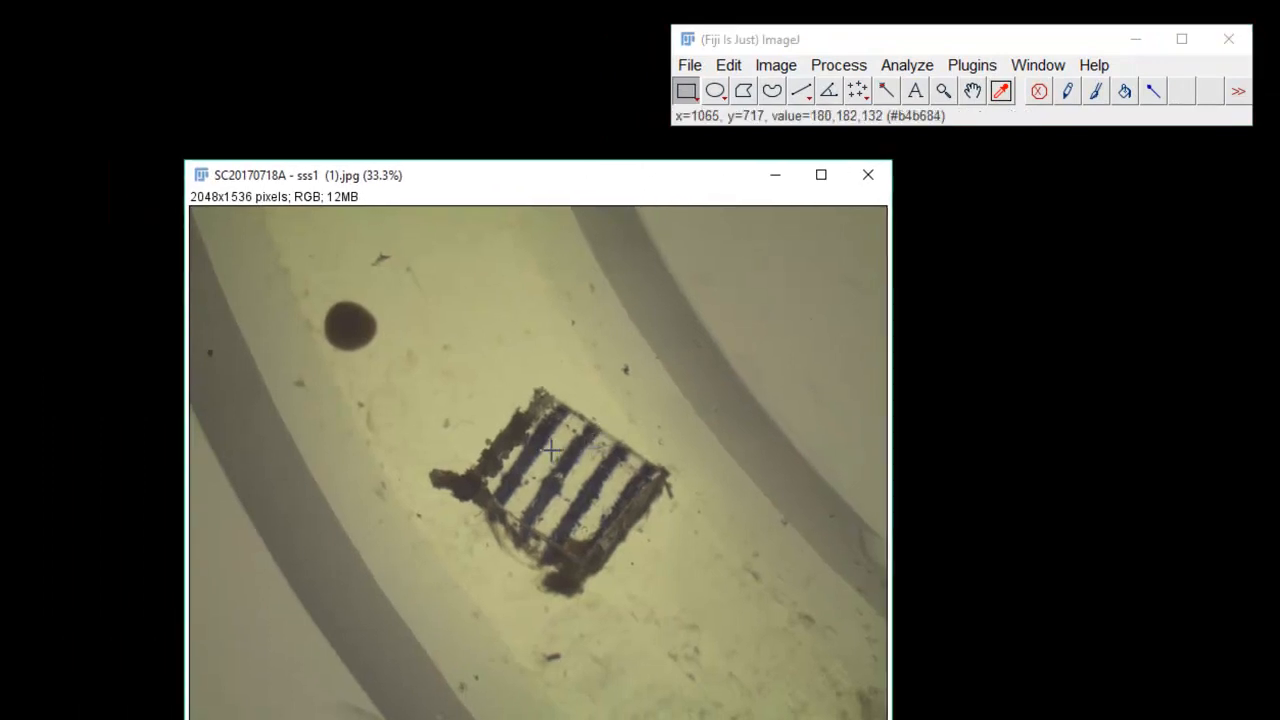
mouse_move(490, 470)
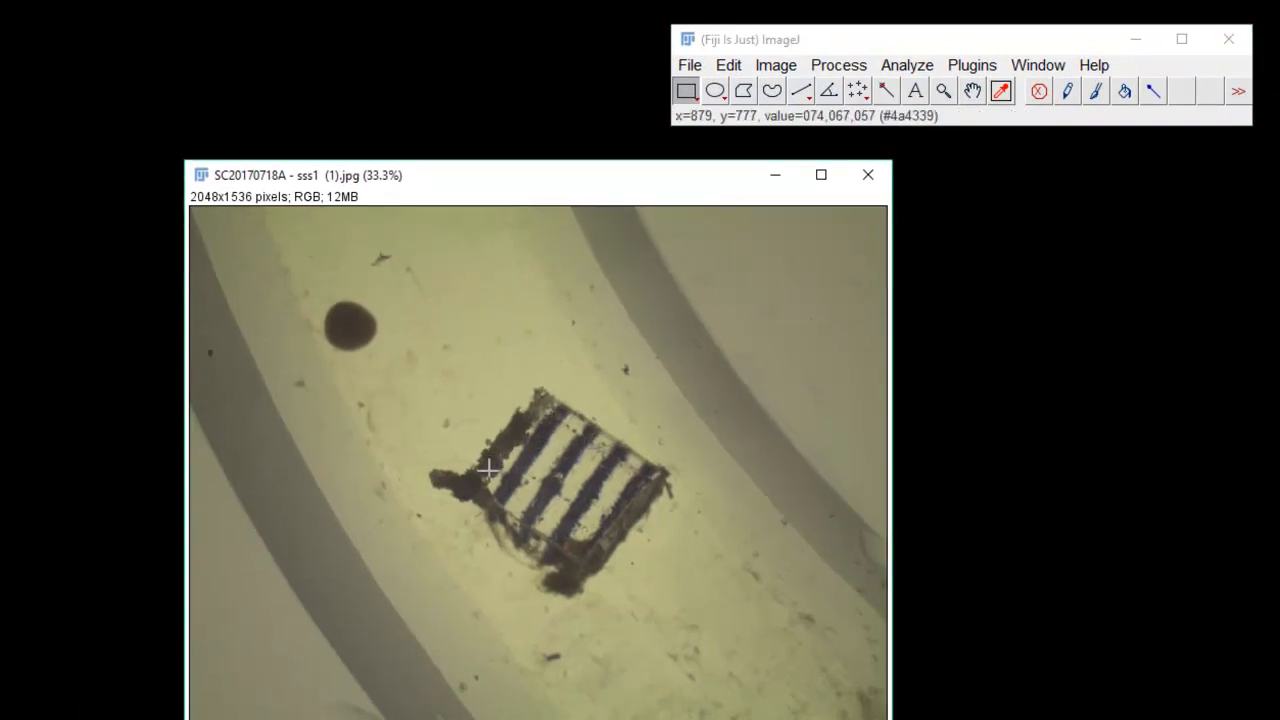
mouse_move(552, 424)
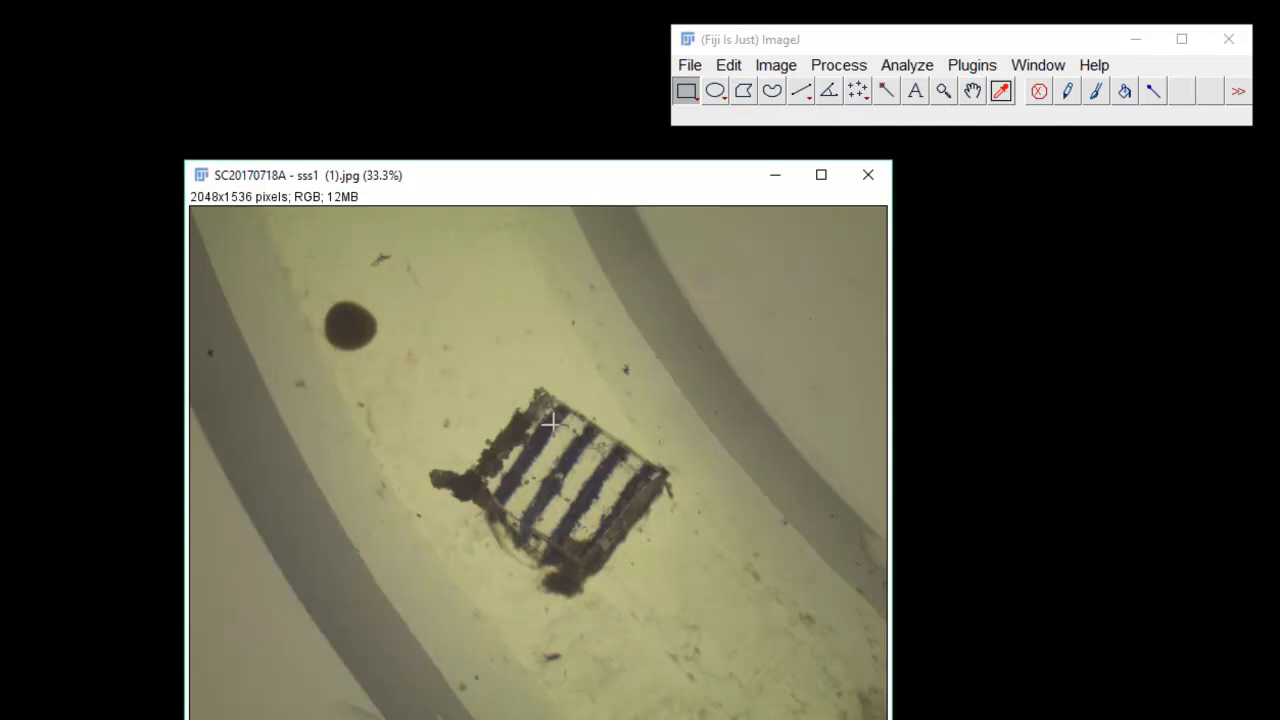
mouse_move(640, 464)
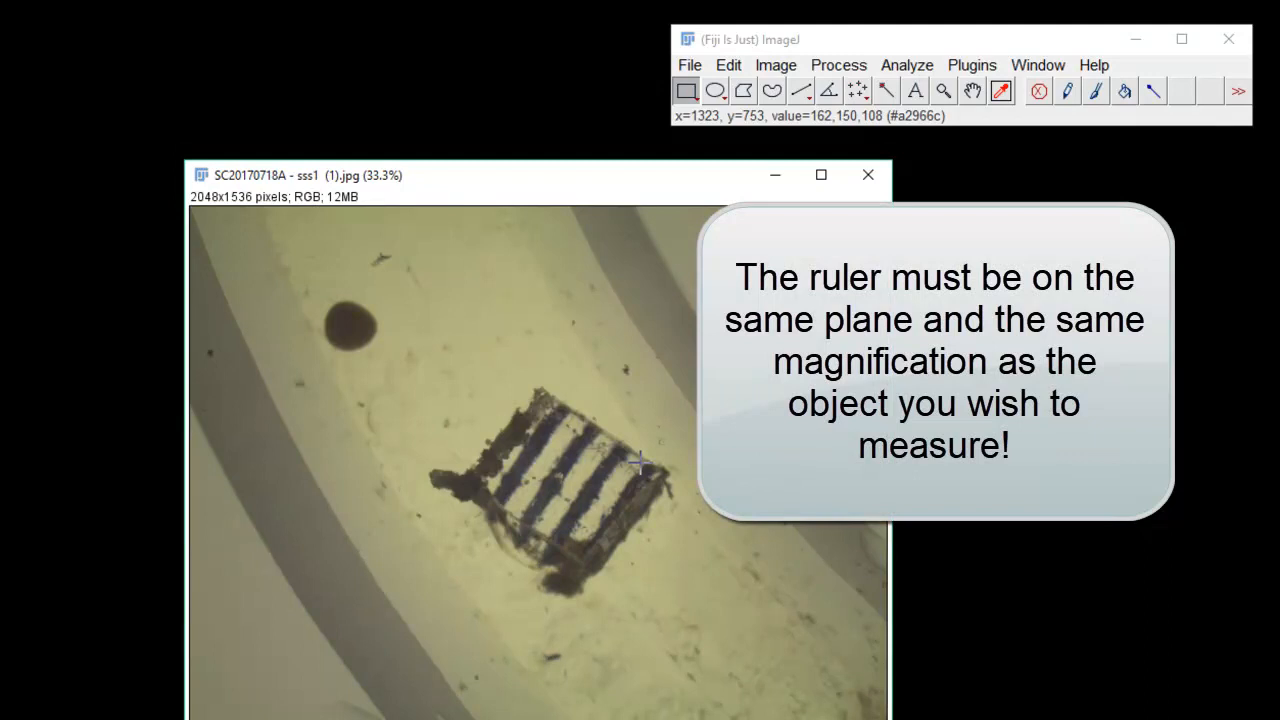
mouse_move(644, 456)
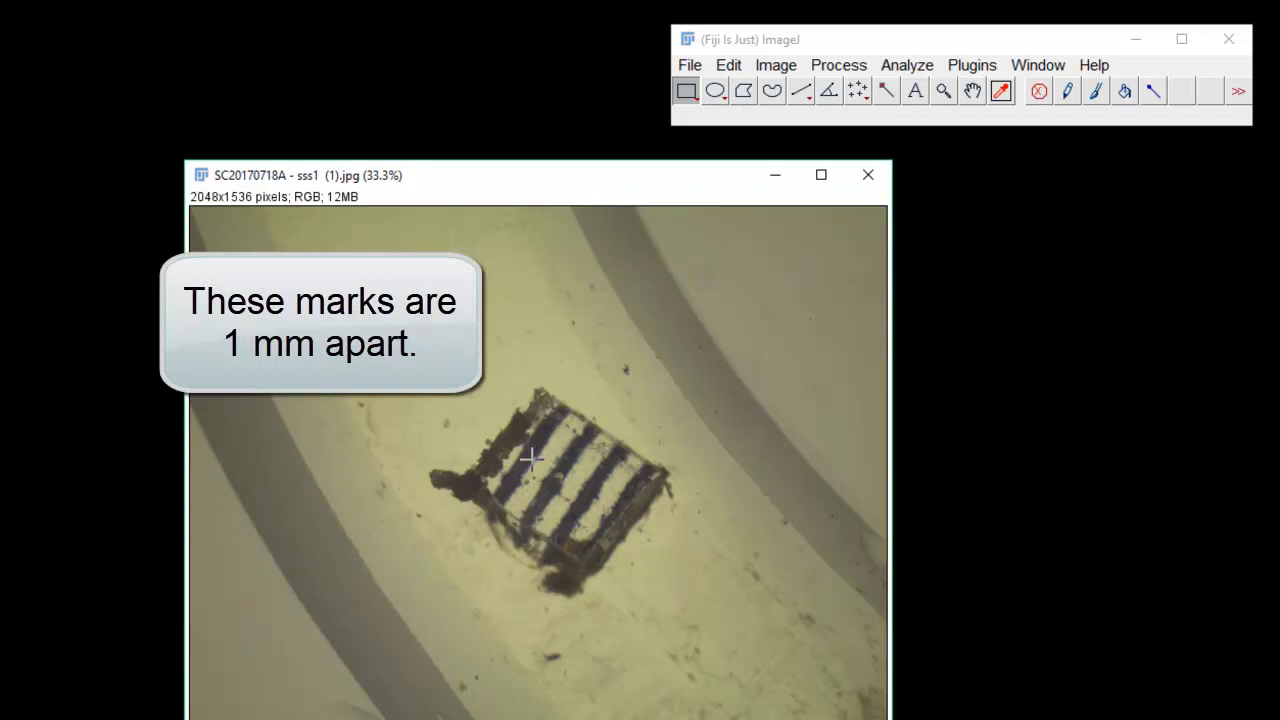
mouse_move(600, 492)
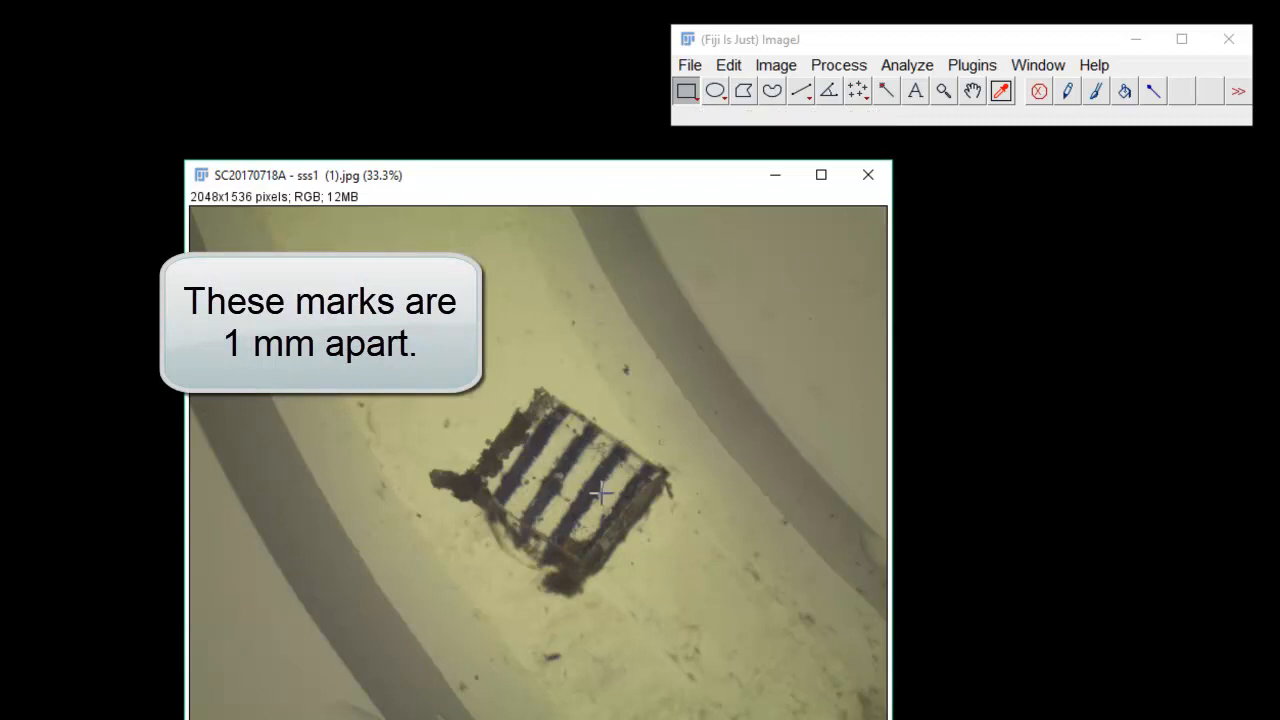
mouse_move(590, 492)
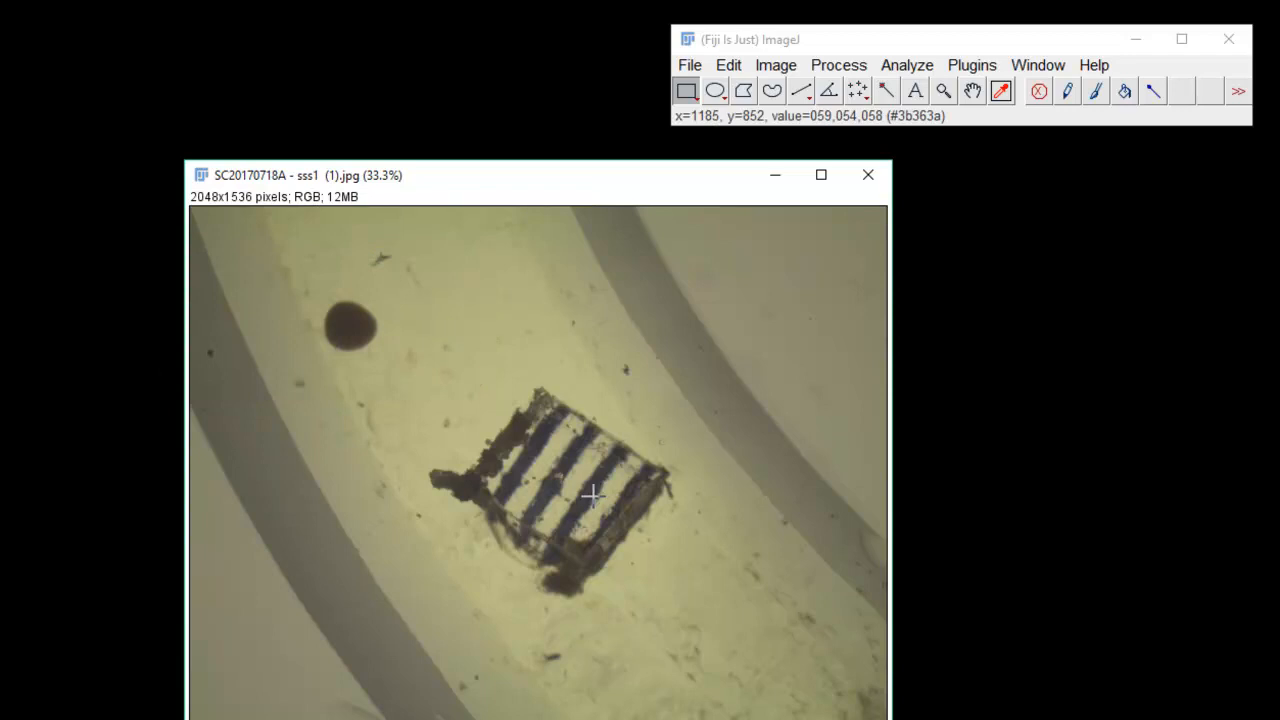
mouse_move(594, 488)
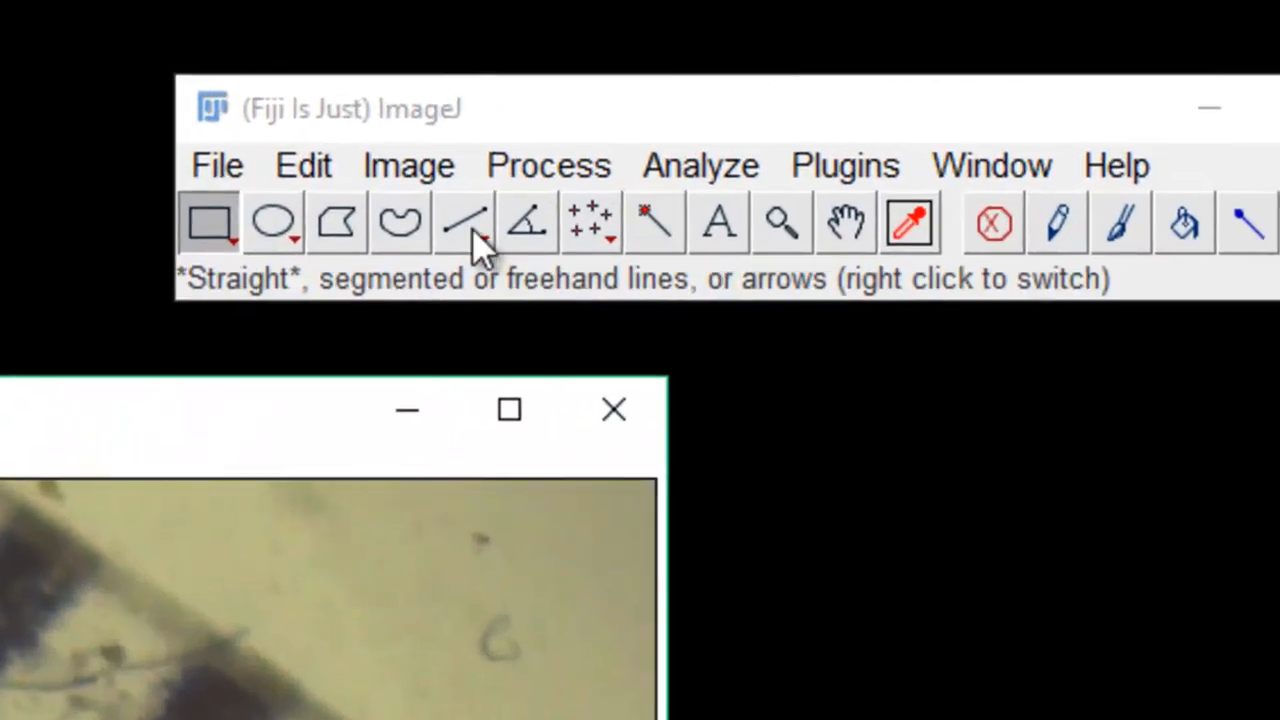
- Choose the Straight line tool to trace a known distance across the 1 mm ruler marks
left_click(464, 222)
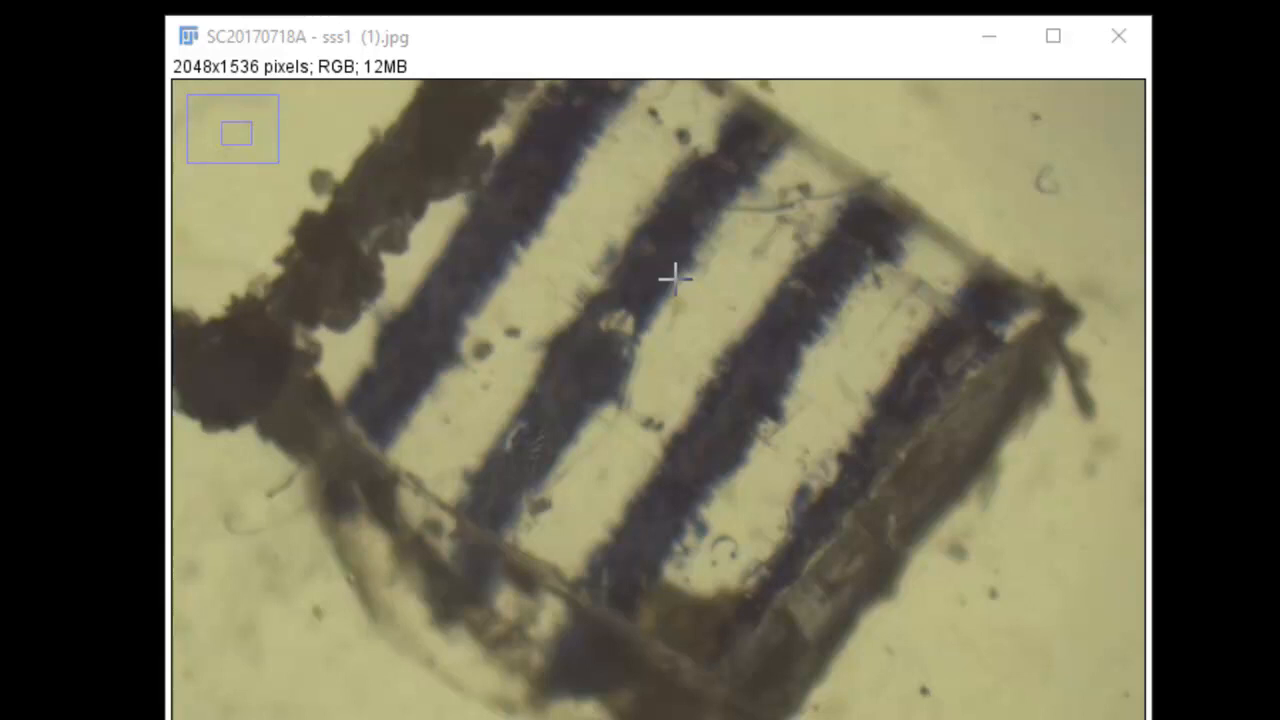
mouse_move(784, 144)
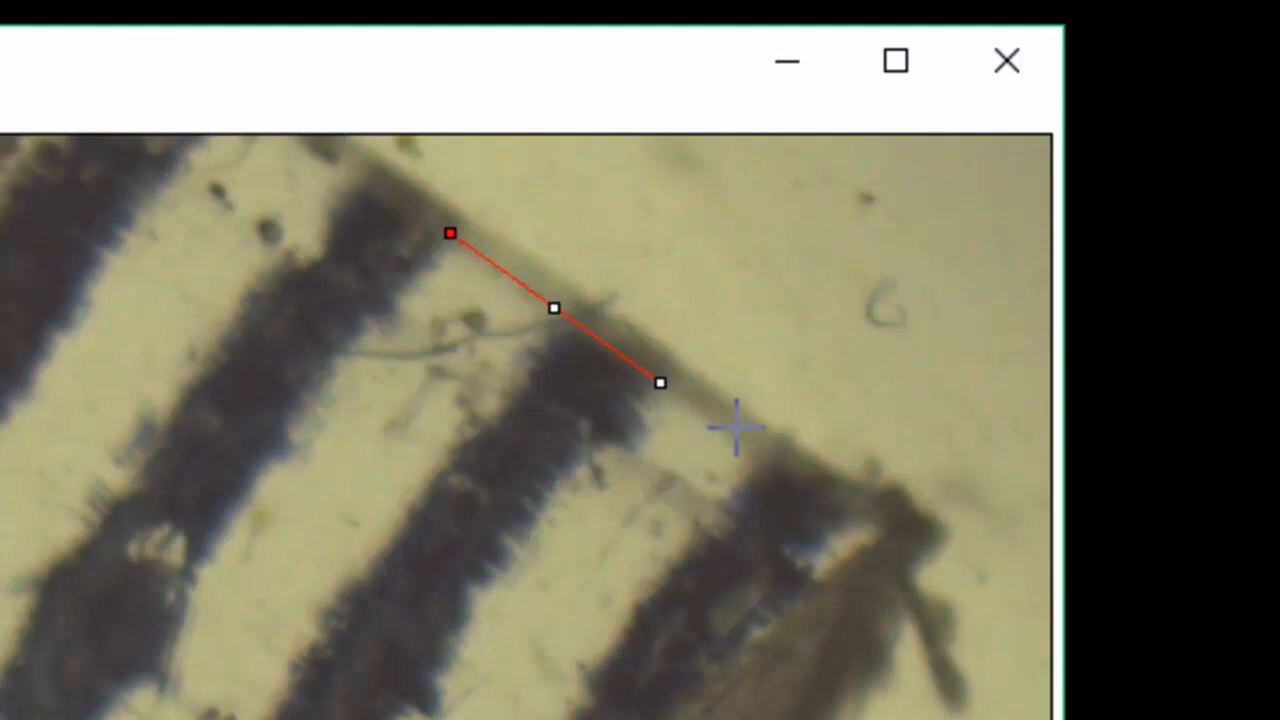
mouse_move(738, 428)
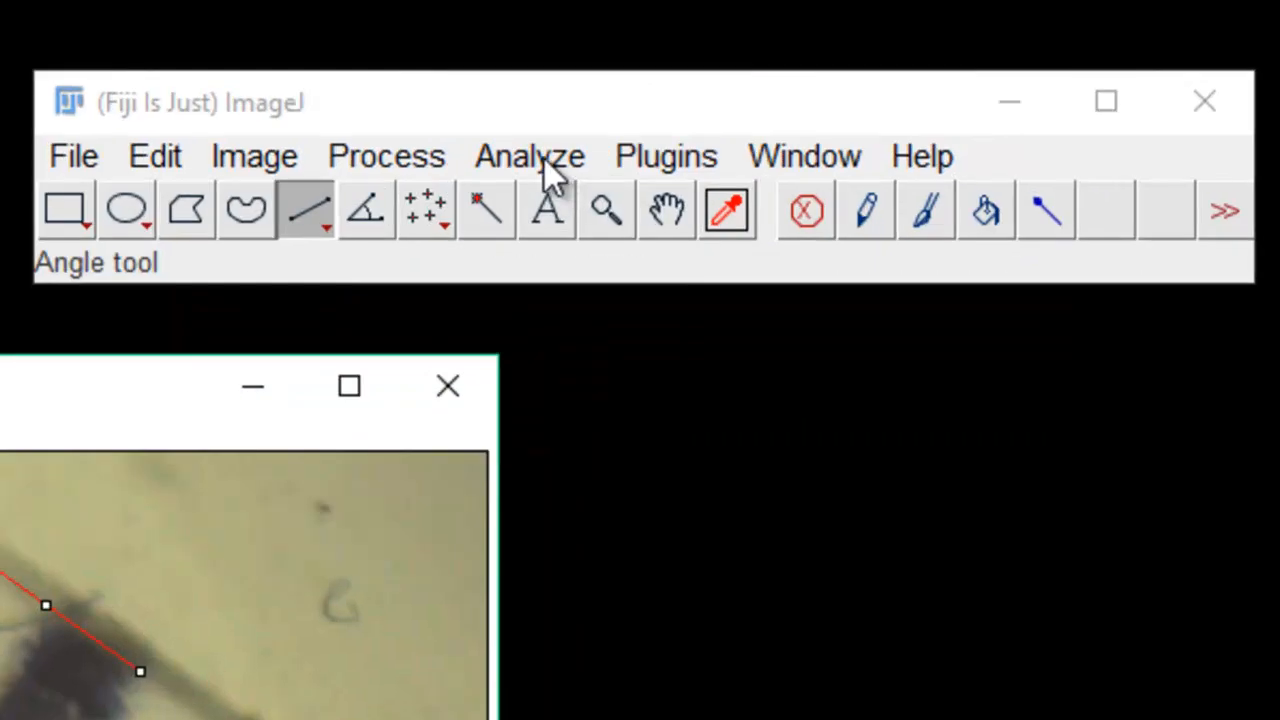
- In Analyze > Set Scale, enter known distance 1, unit mm for 106.8316 pixels, with Global on
left_click(528, 156)
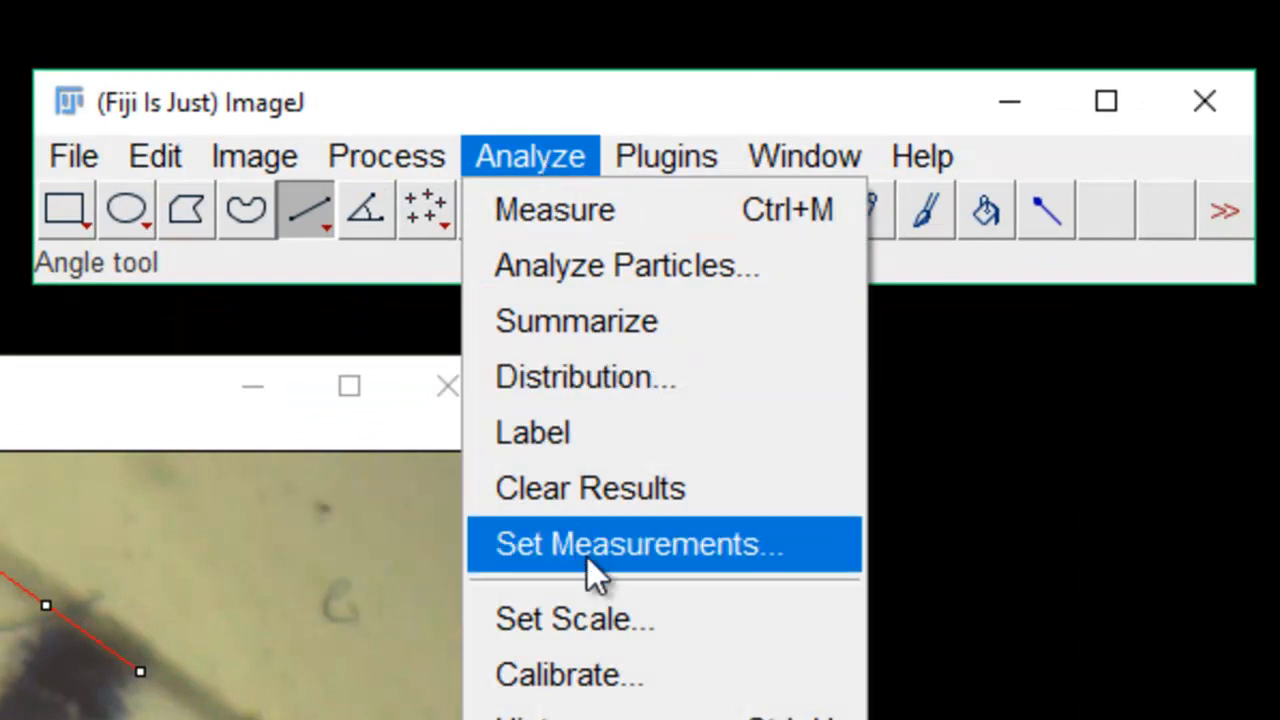
left_click(574, 620)
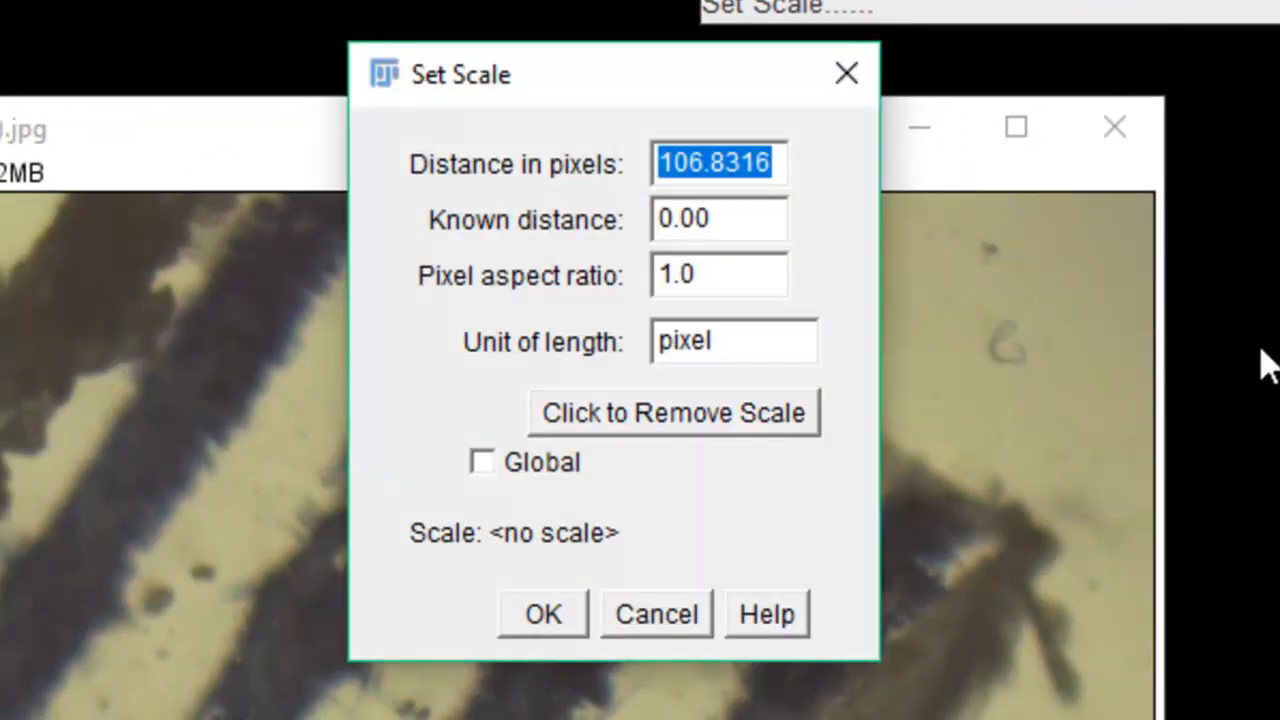
mouse_move(800, 184)
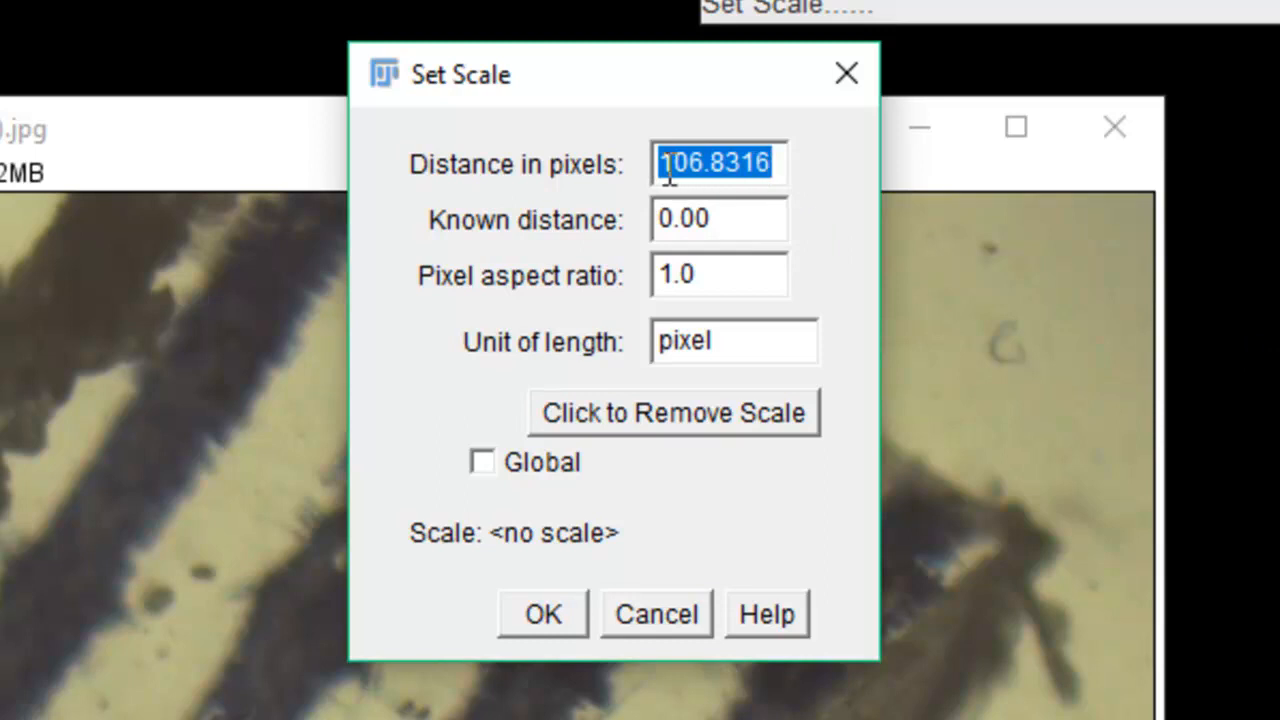
left_click(718, 218)
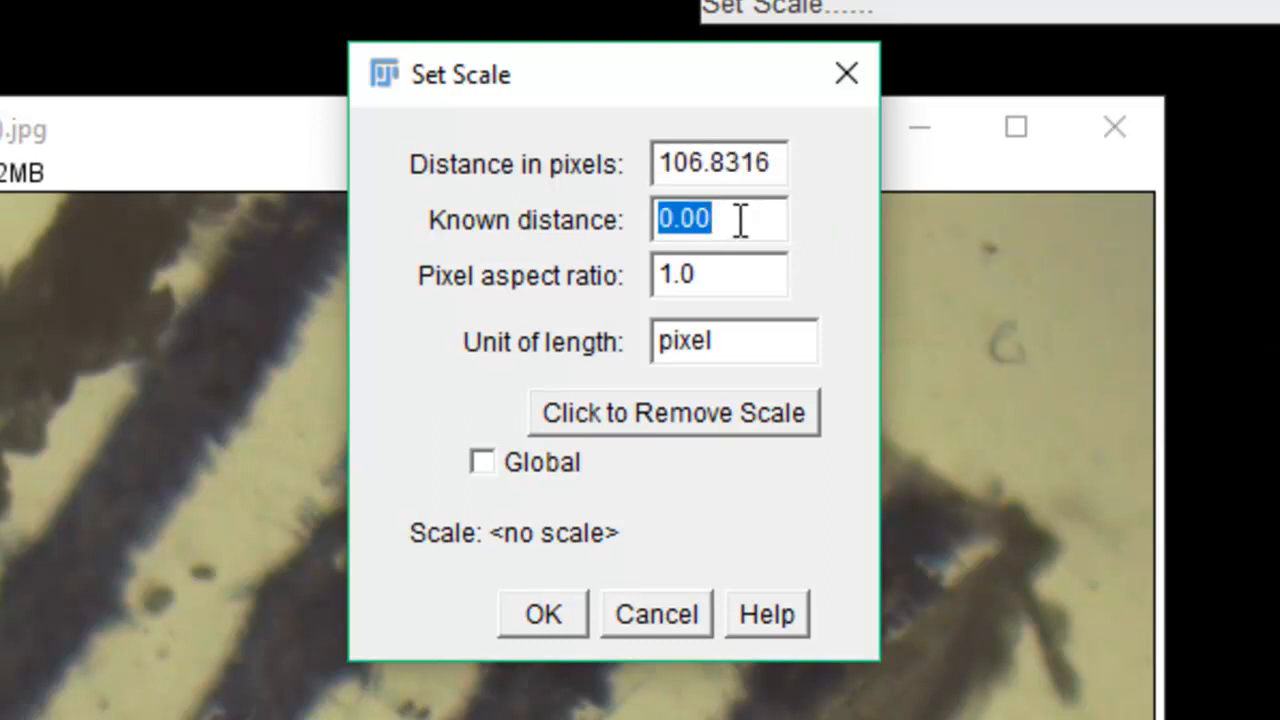
type("1")
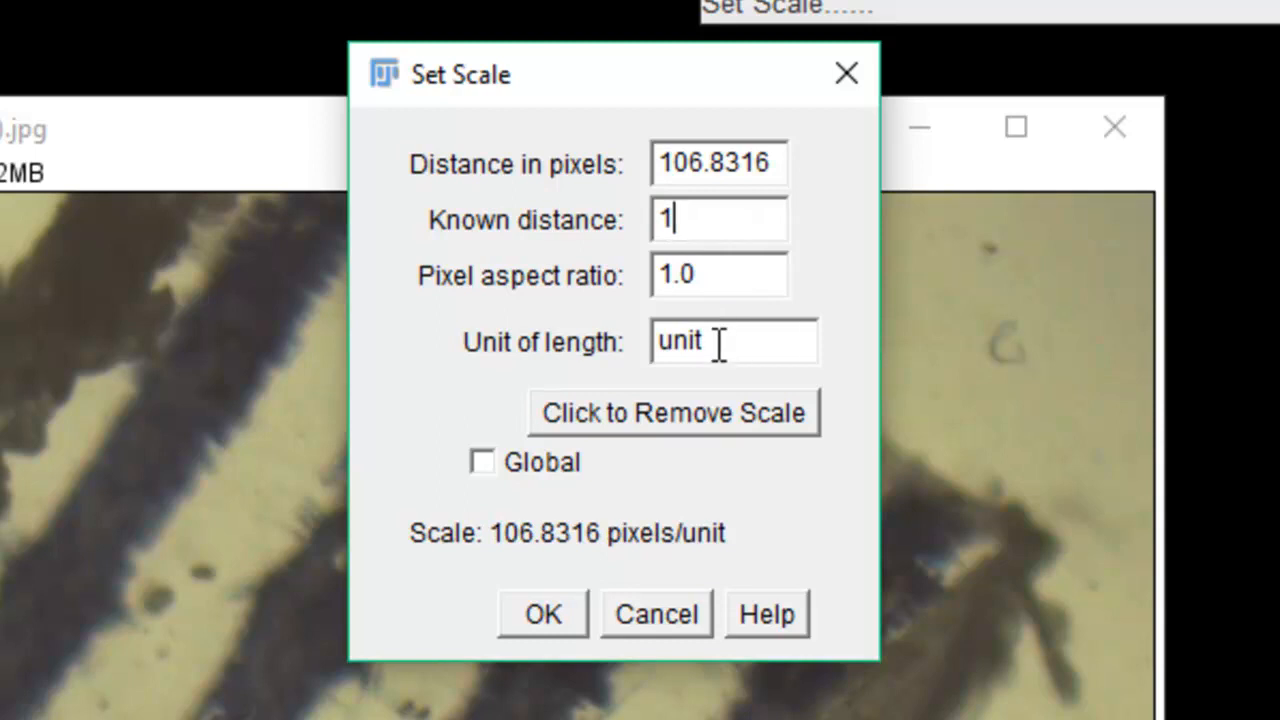
type("mm")
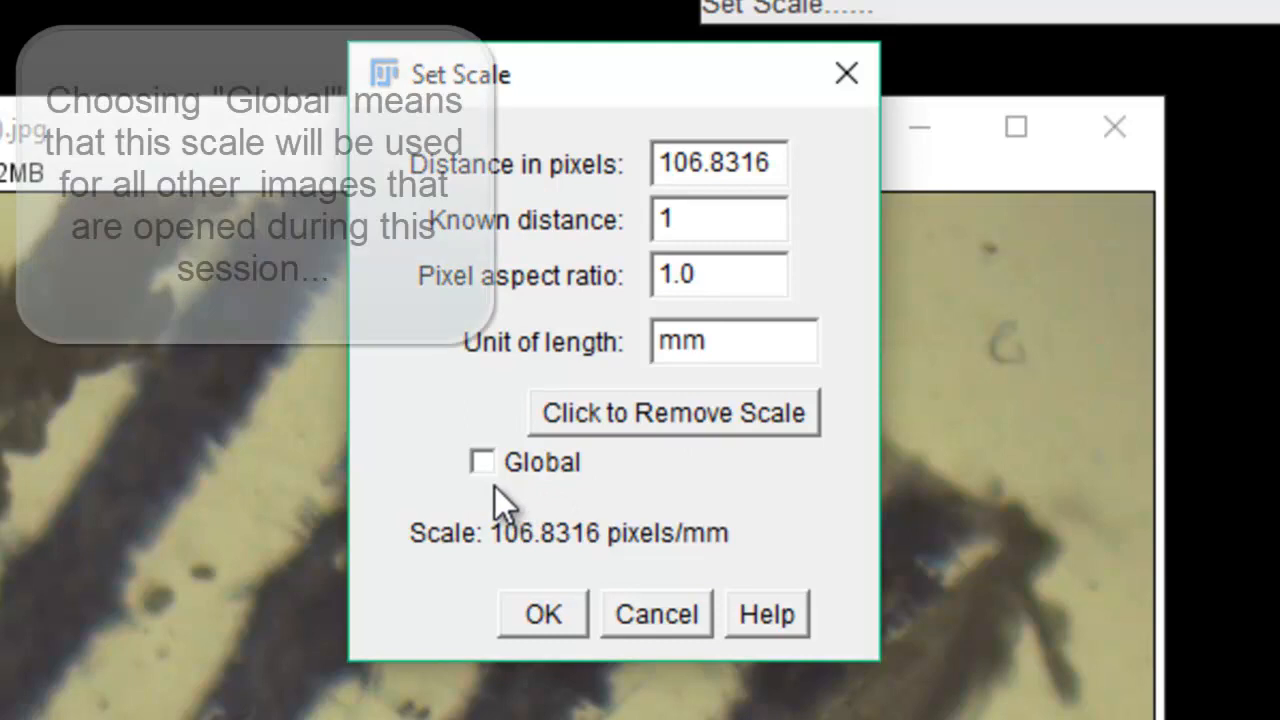
left_click(480, 460)
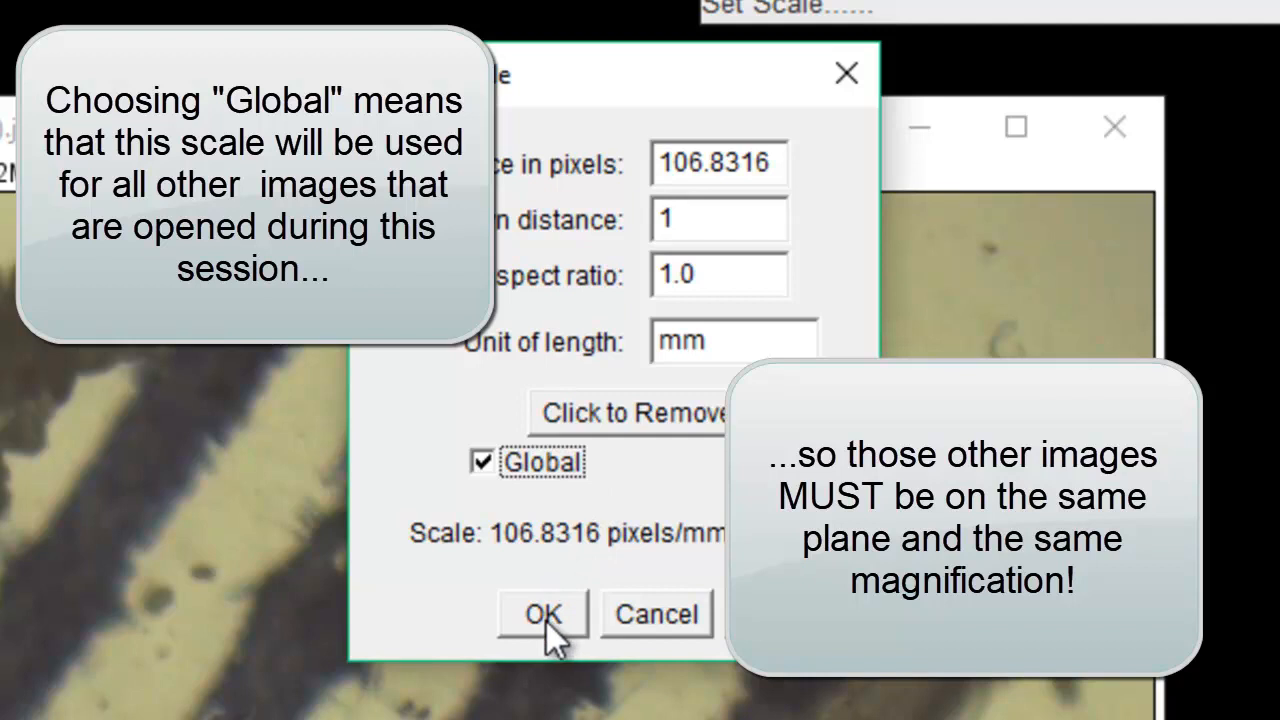
- Confirm the global mm scale and measure the drawn line as ~1.017 mm in the Results table
left_click(540, 614)
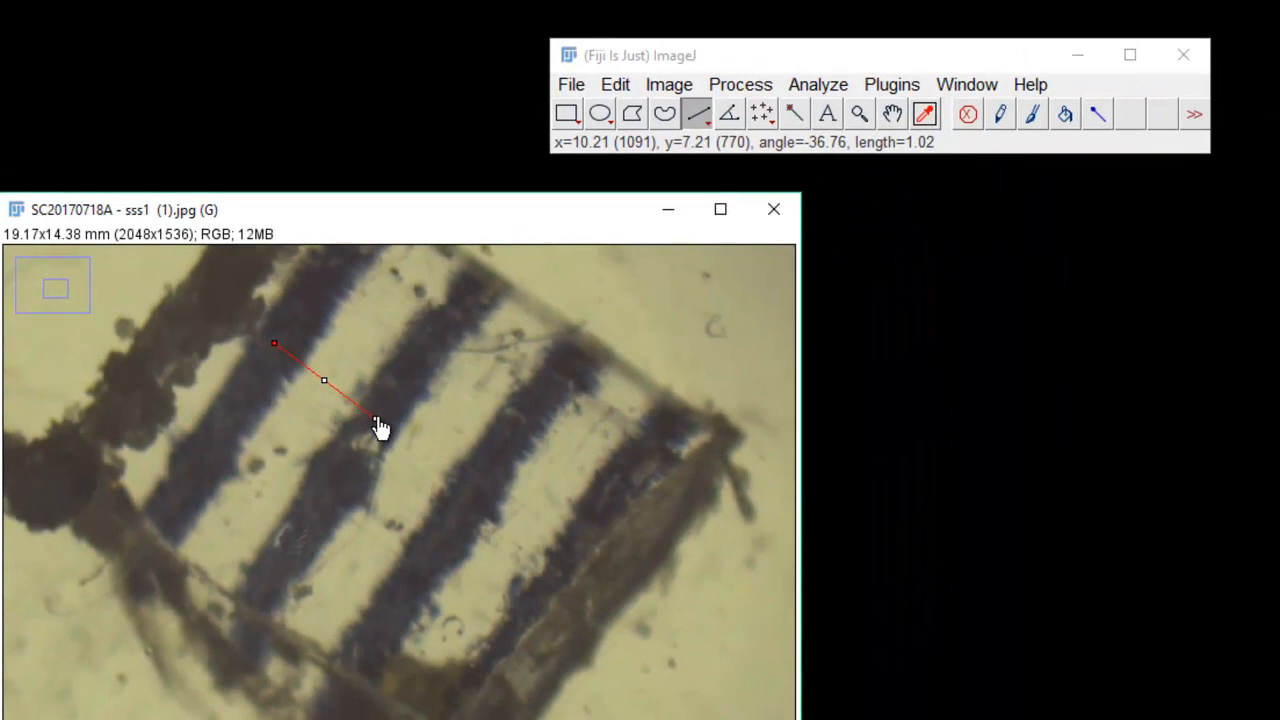
mouse_move(370, 440)
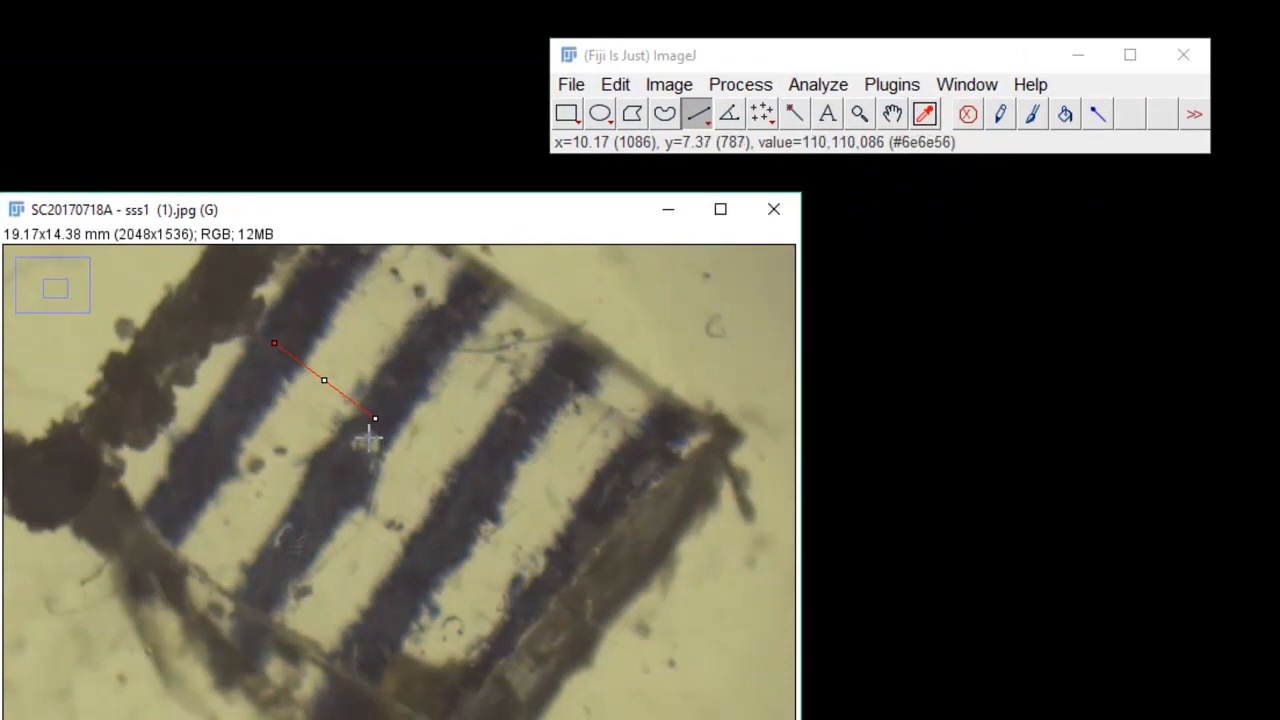
mouse_move(416, 380)
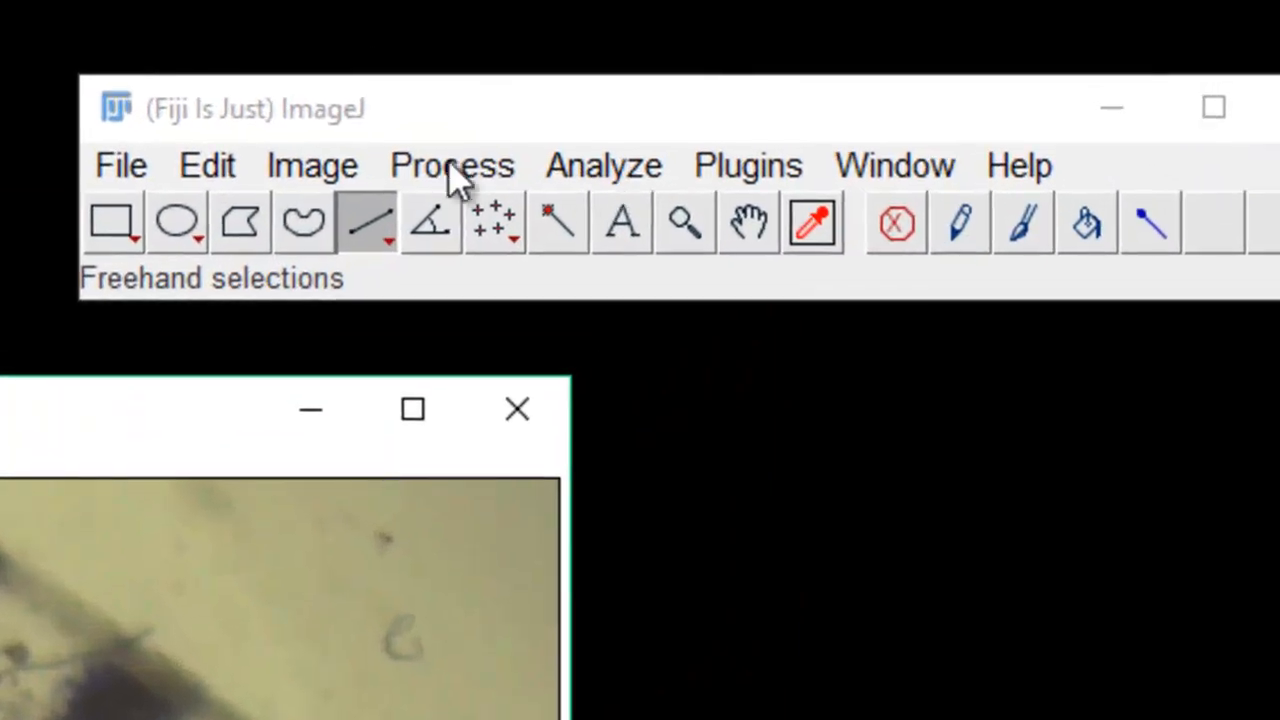
left_click(452, 164)
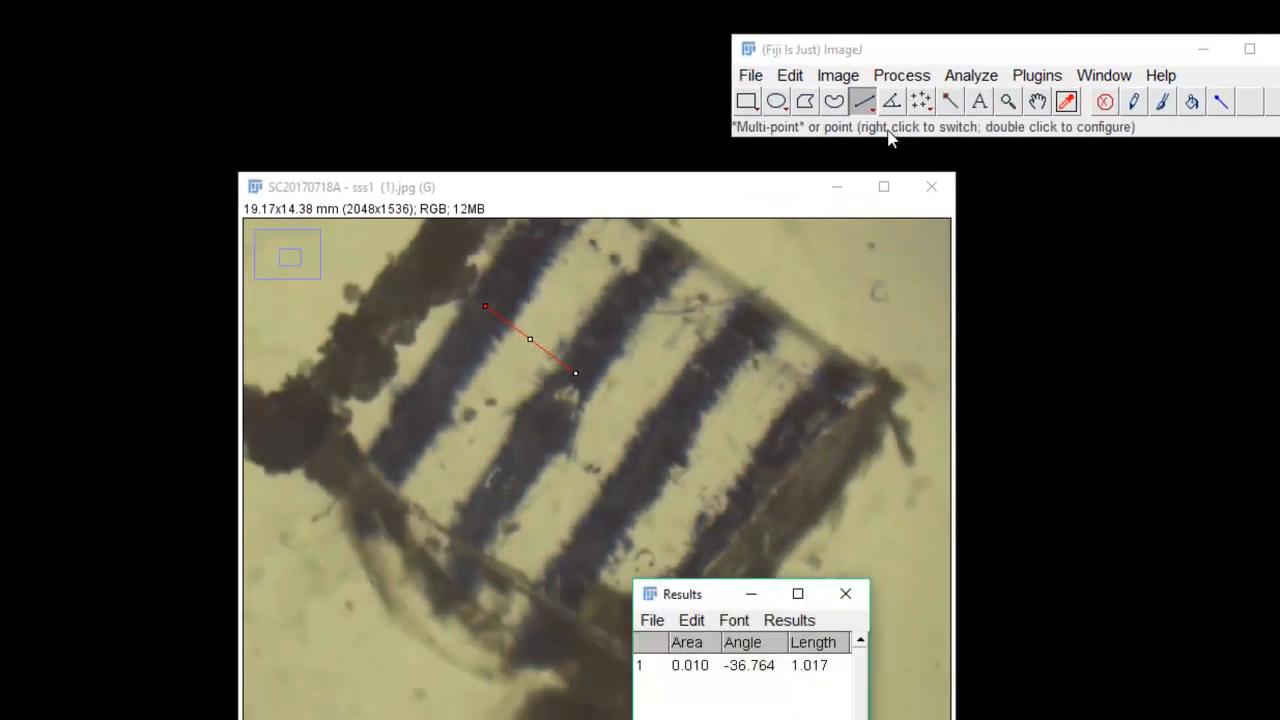
left_click_drag(744, 594, 1096, 210)
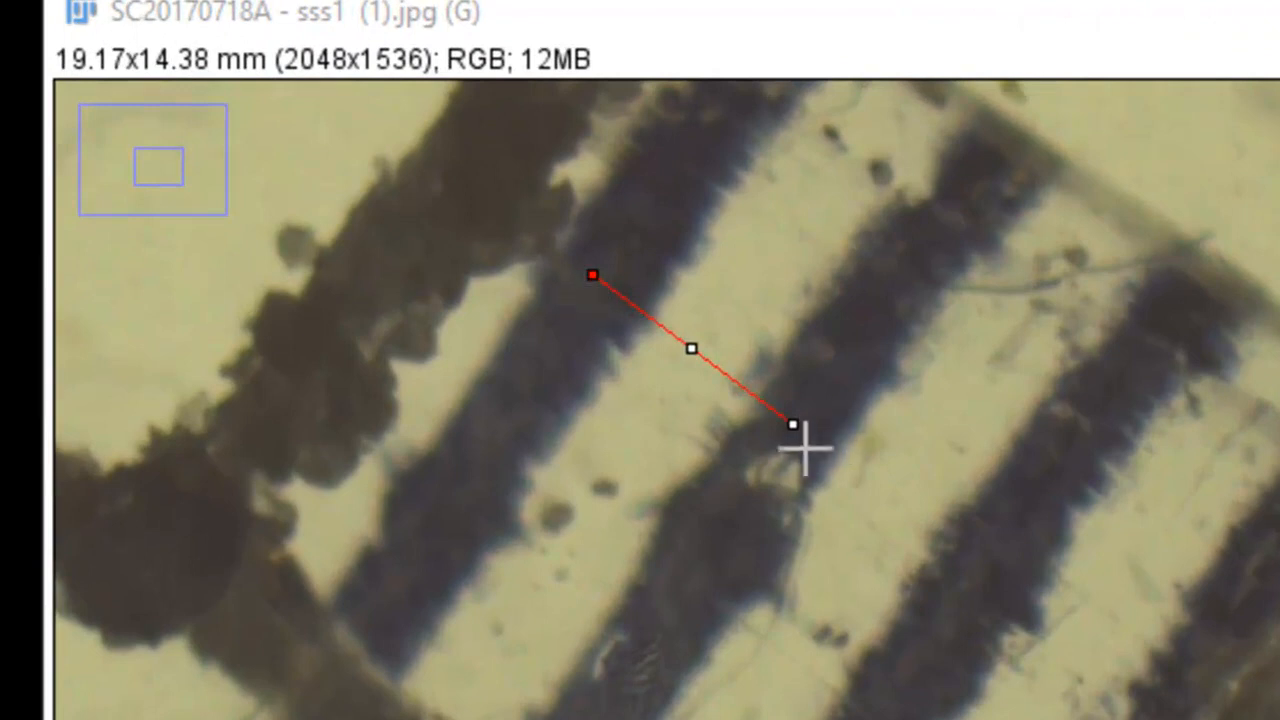
mouse_move(578, 310)
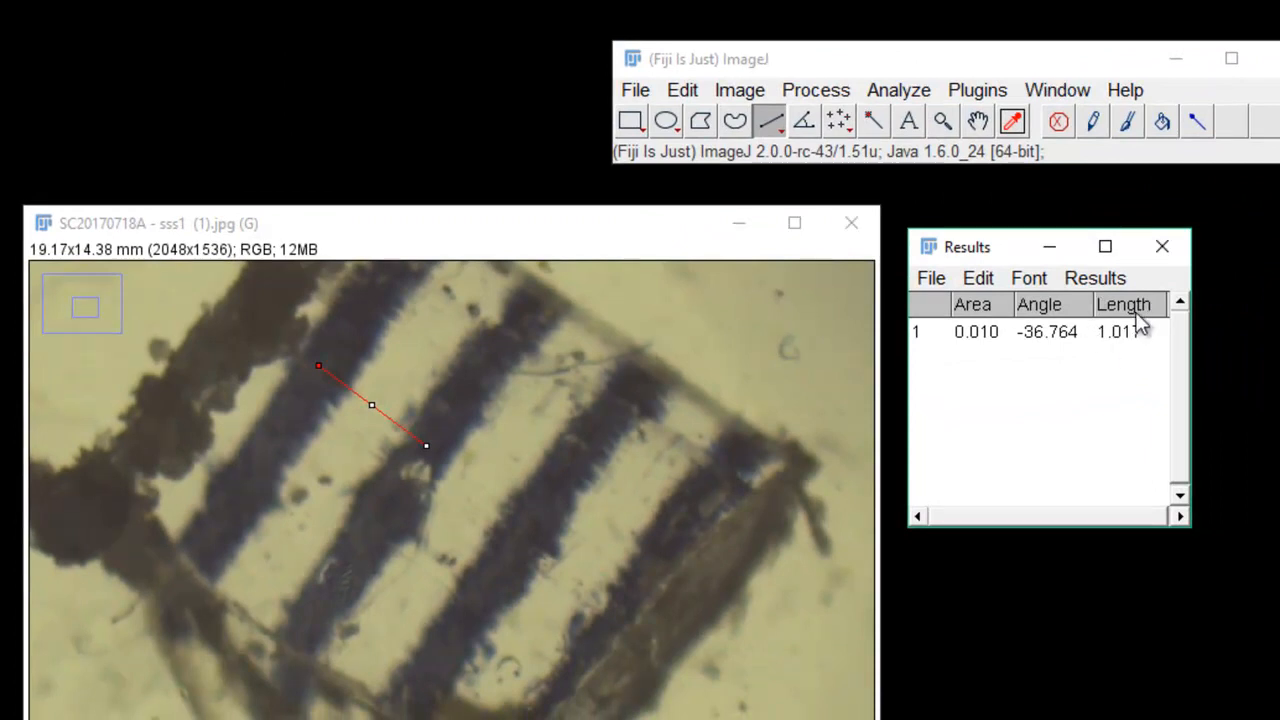
mouse_move(1148, 318)
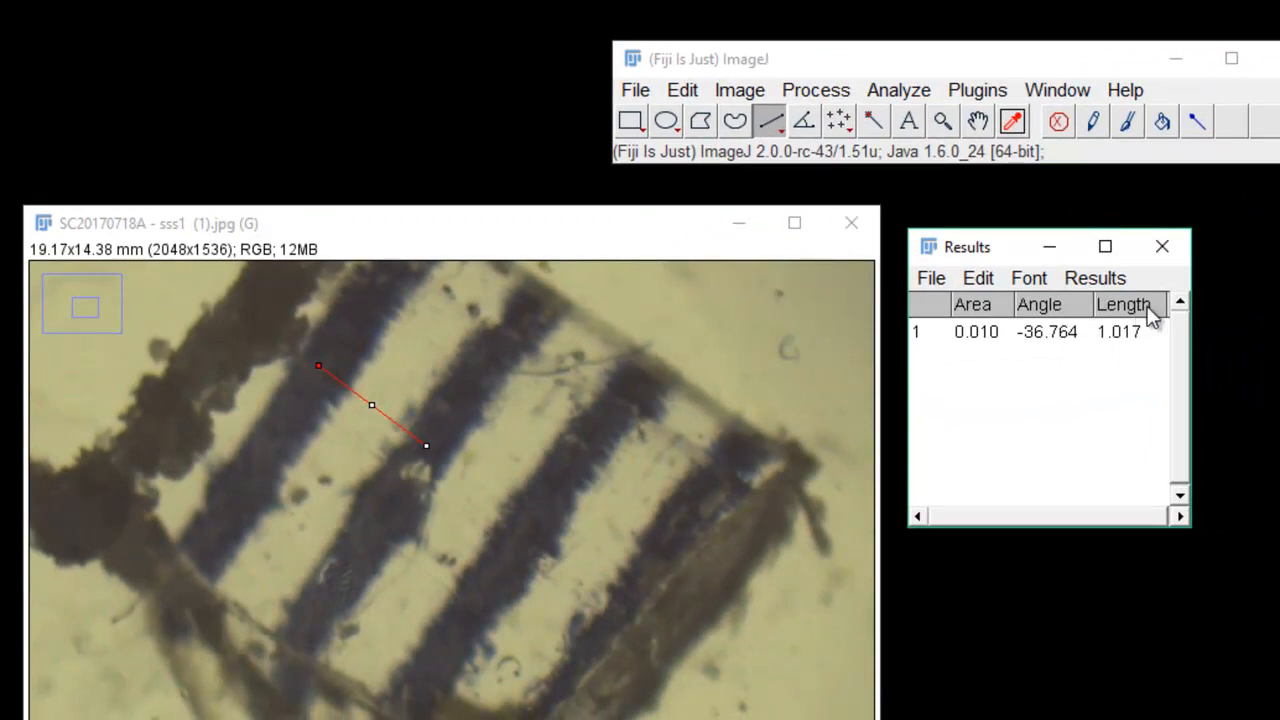